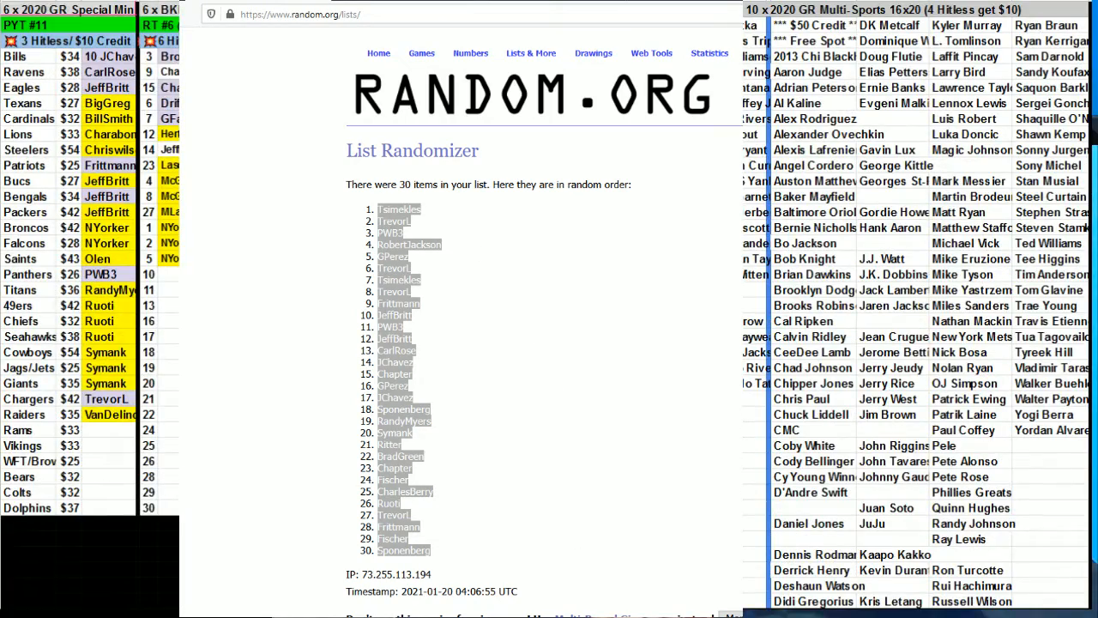
Roll two dice via random.org/dice/?num=2 and return to the List Randomizer.
click(334, 15)
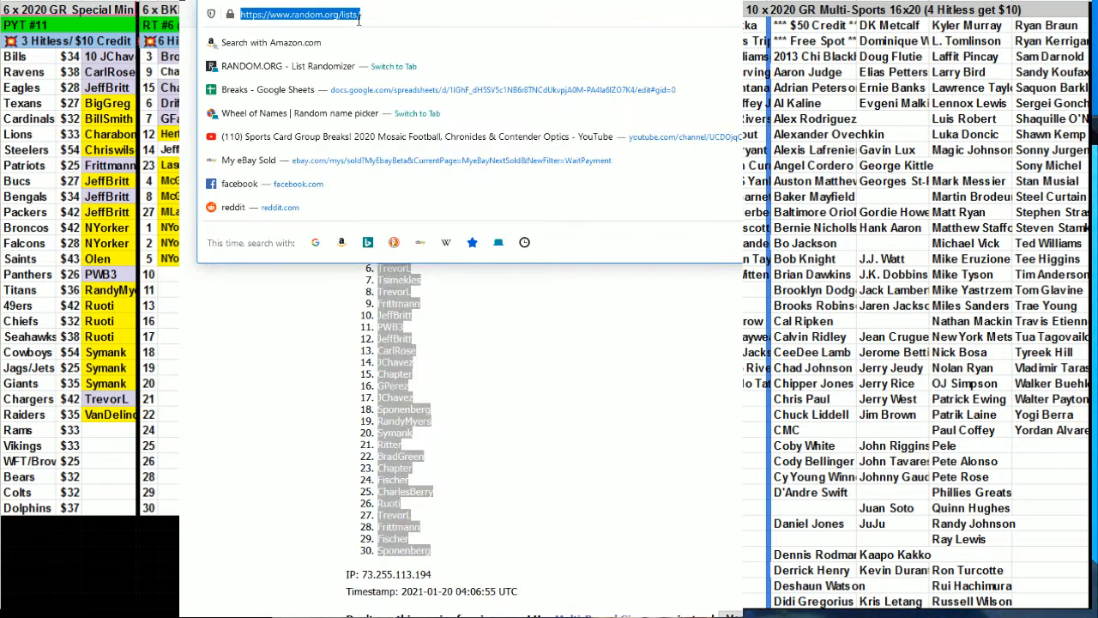
text(https://www.random.org/dice/?num=2)
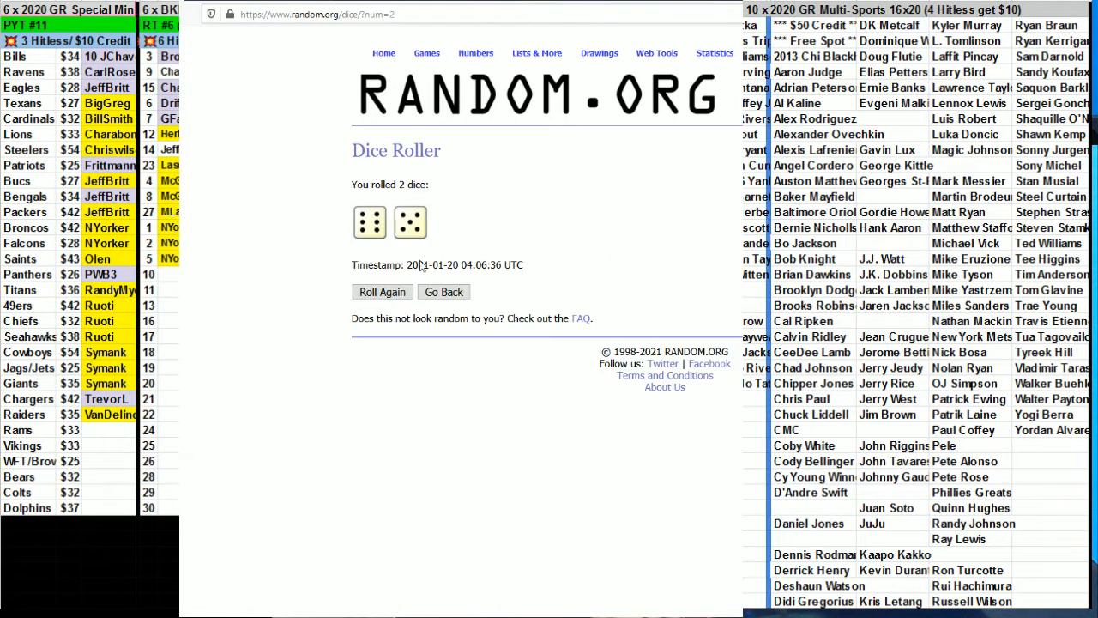
click(381, 292)
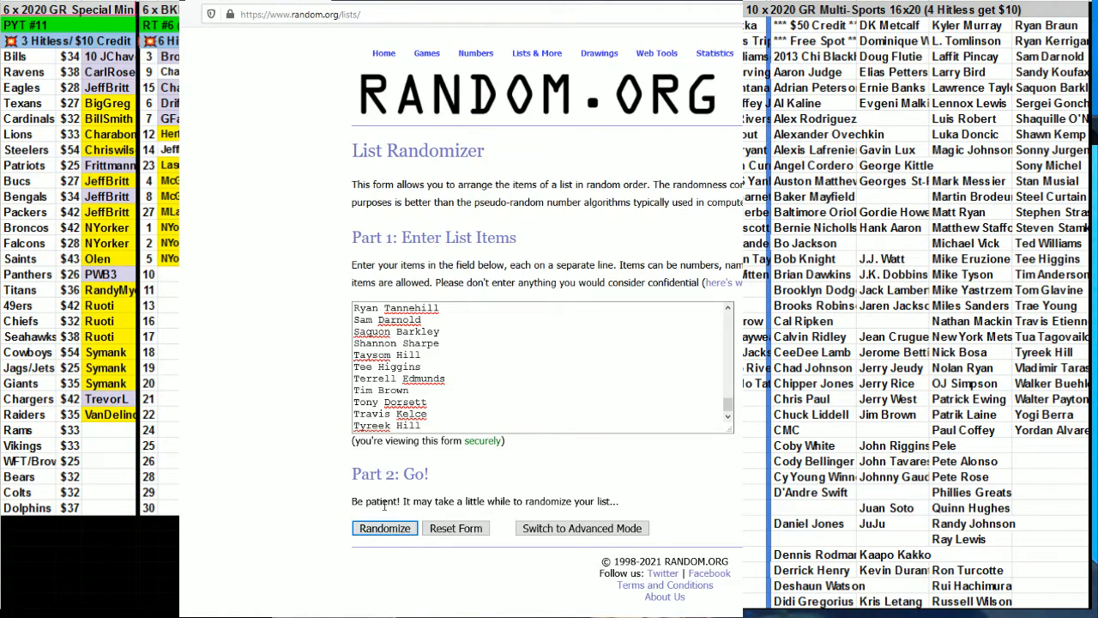
Randomize the player name list and reshuffle it twice more.
click(385, 528)
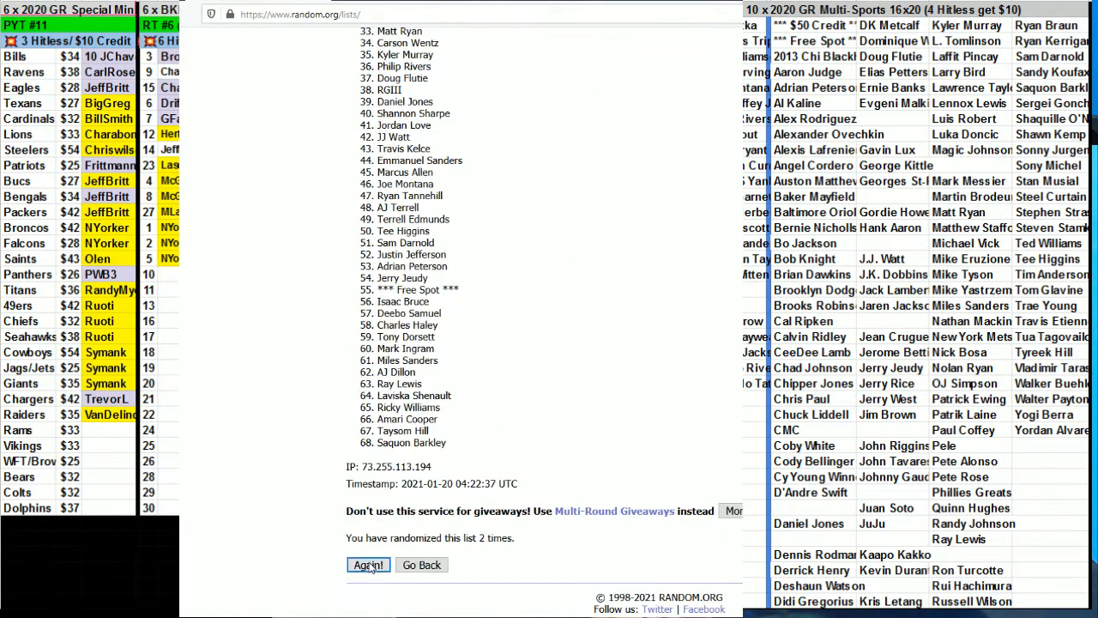
click(368, 565)
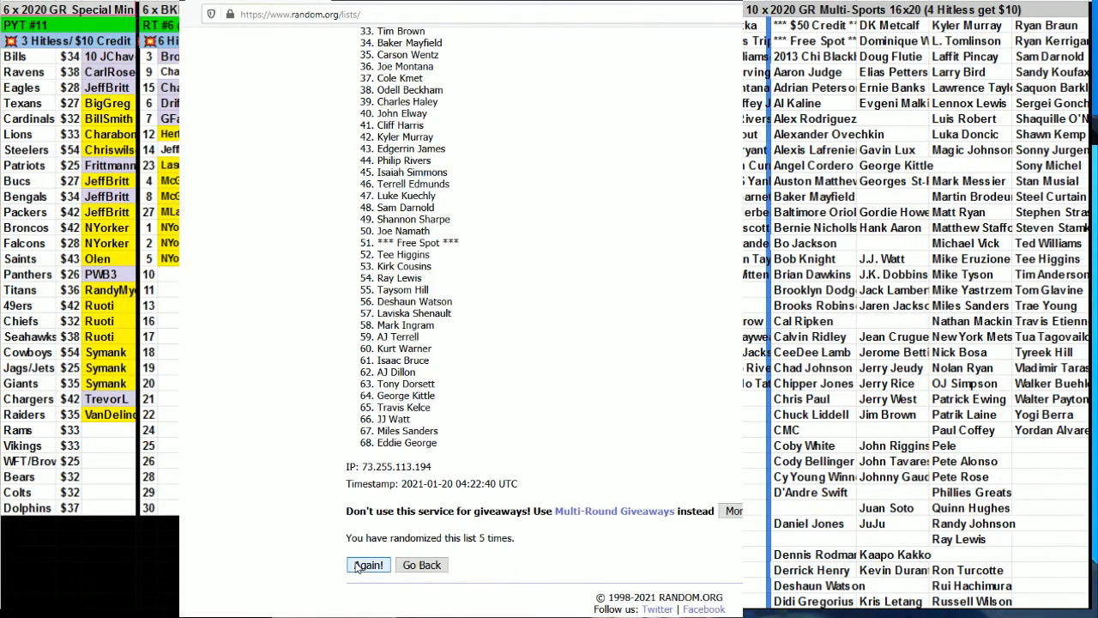
click(367, 564)
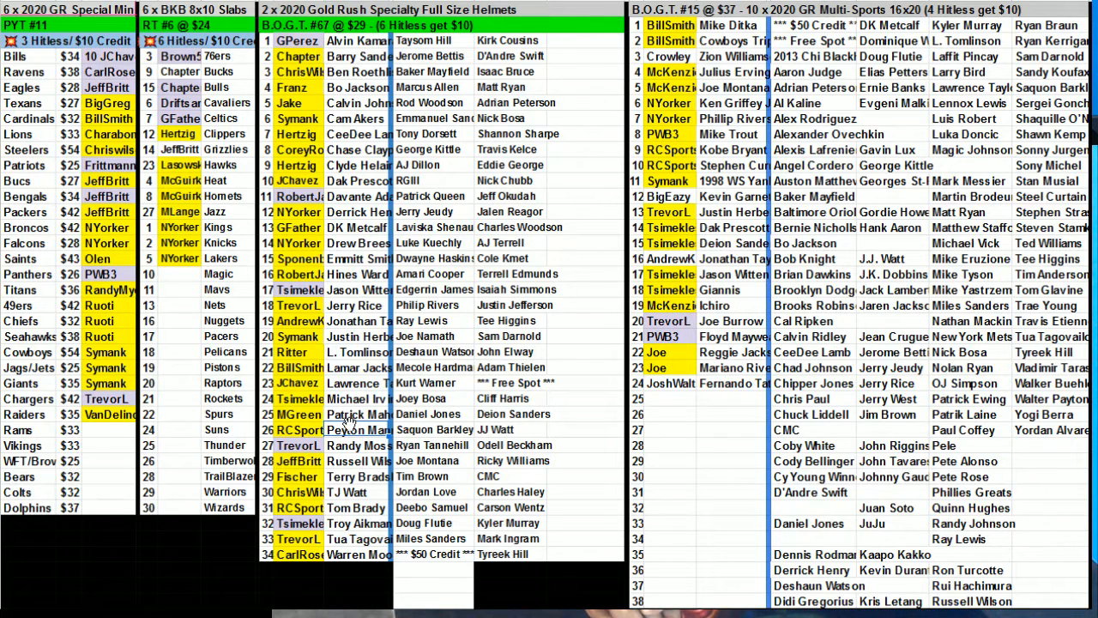
mouse_move(350, 419)
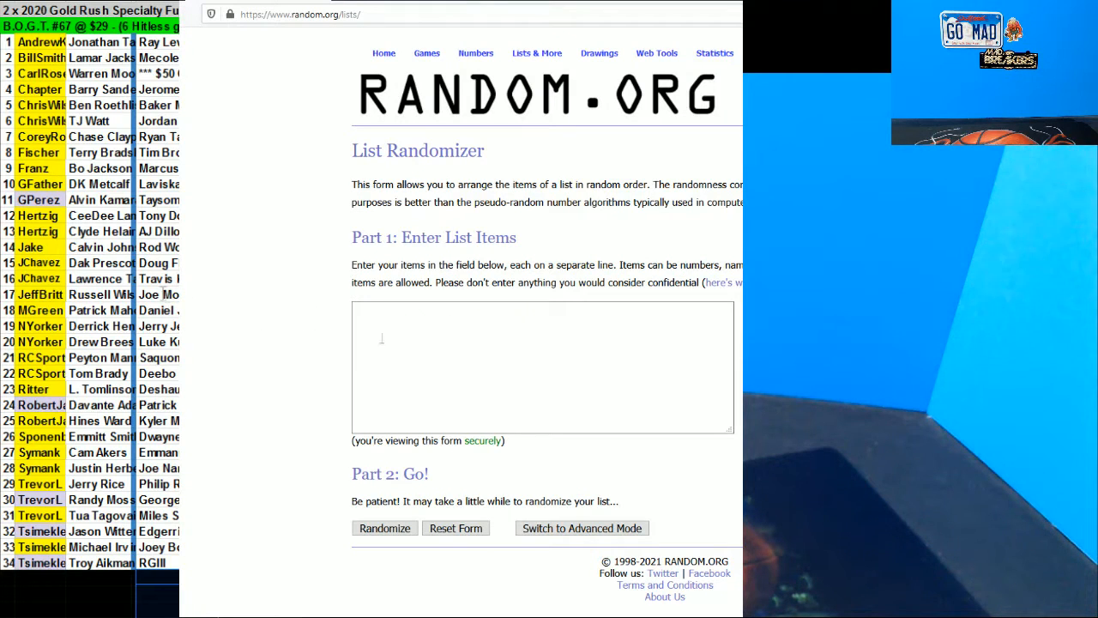
Shuffle the test list a, b, c, d with Randomize and four further reshuffles.
text(a)
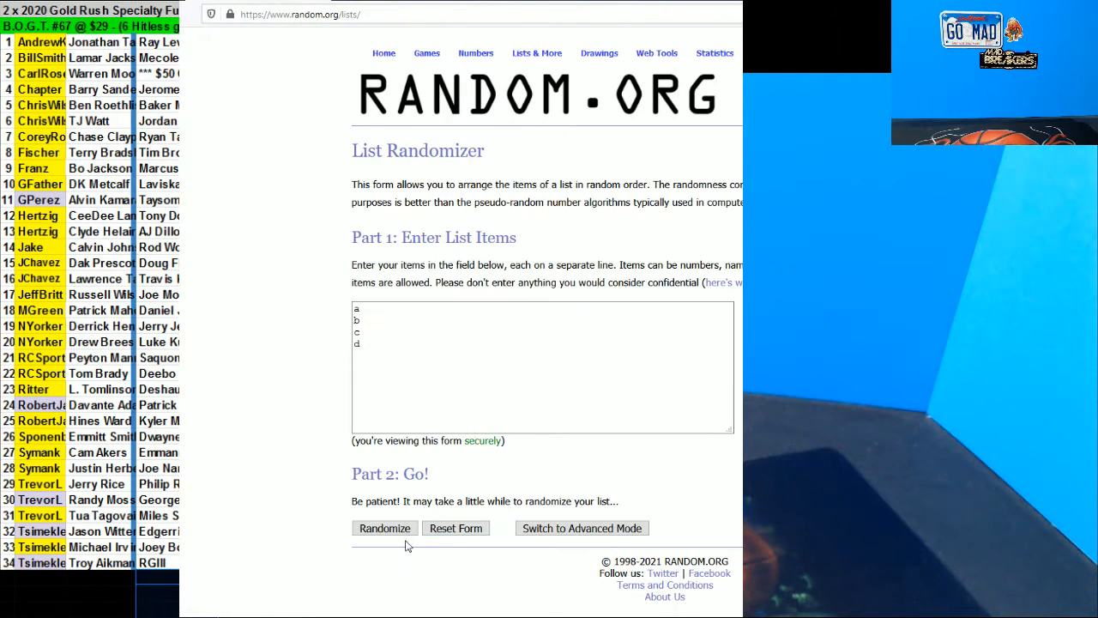
click(384, 528)
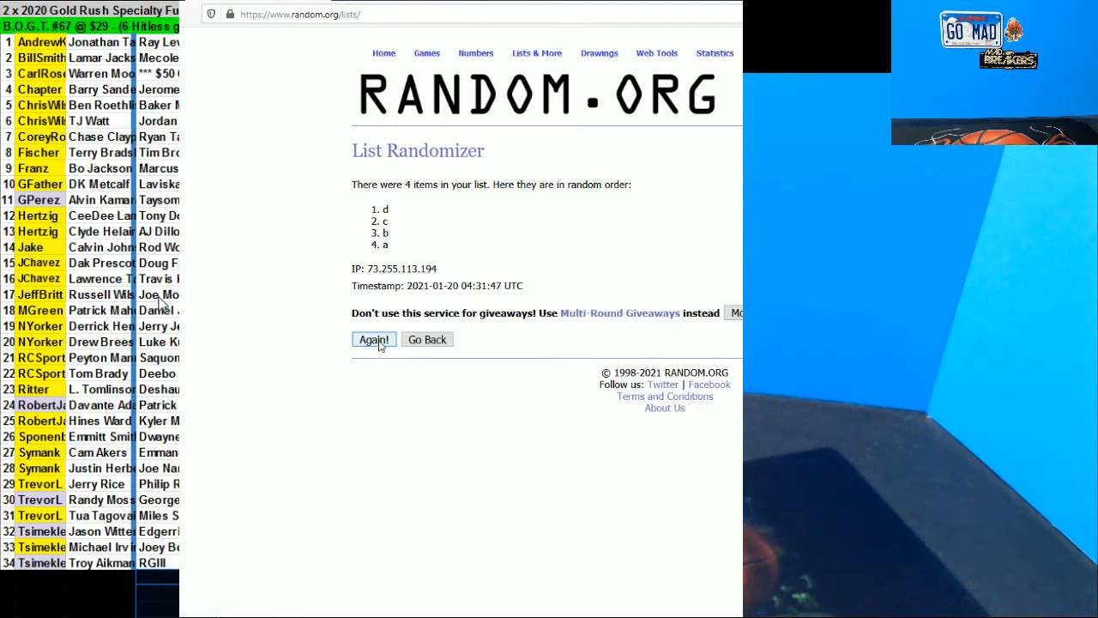
click(374, 340)
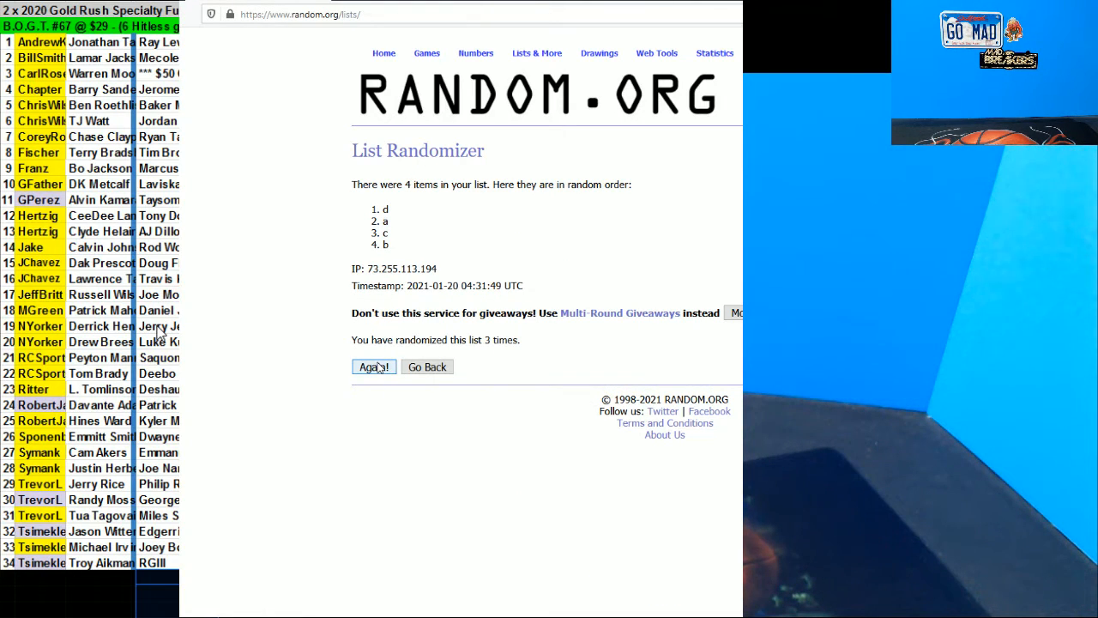
click(374, 367)
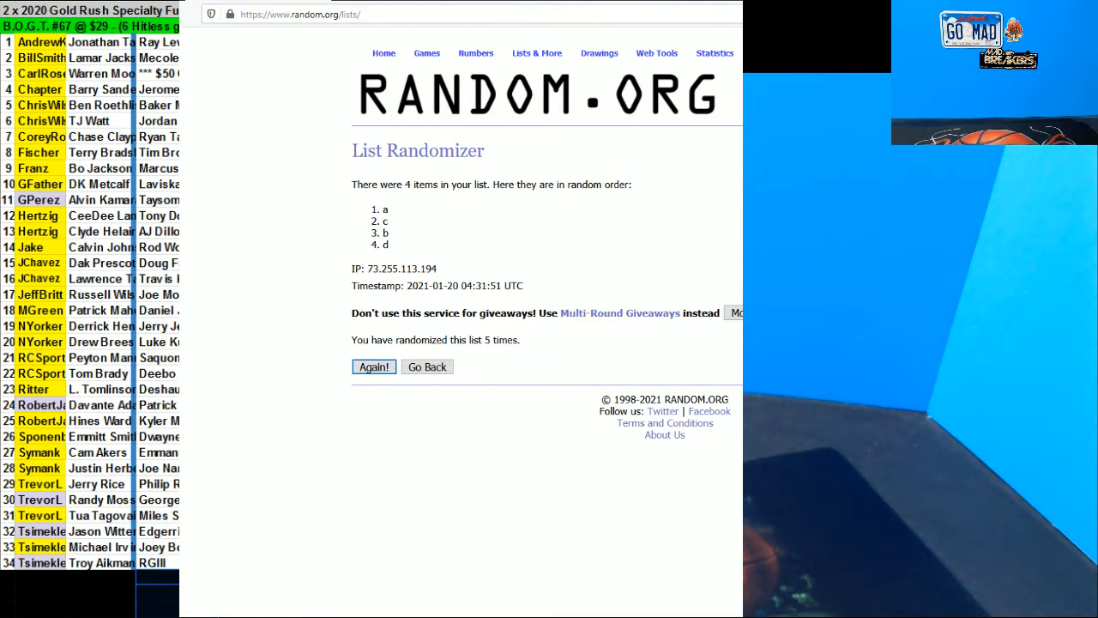
click(374, 367)
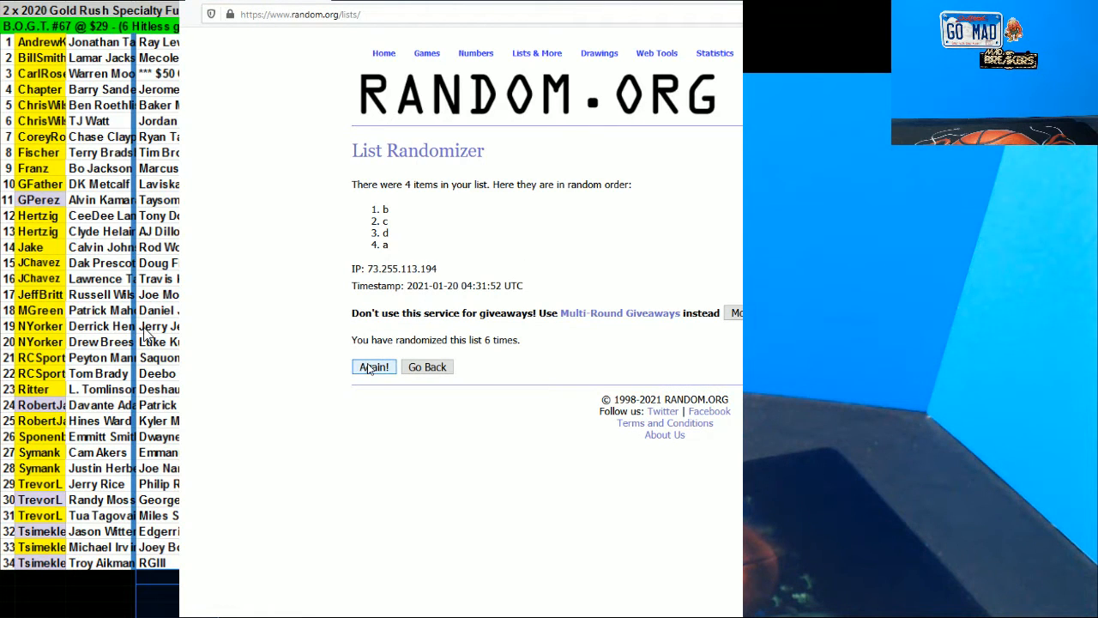
click(374, 367)
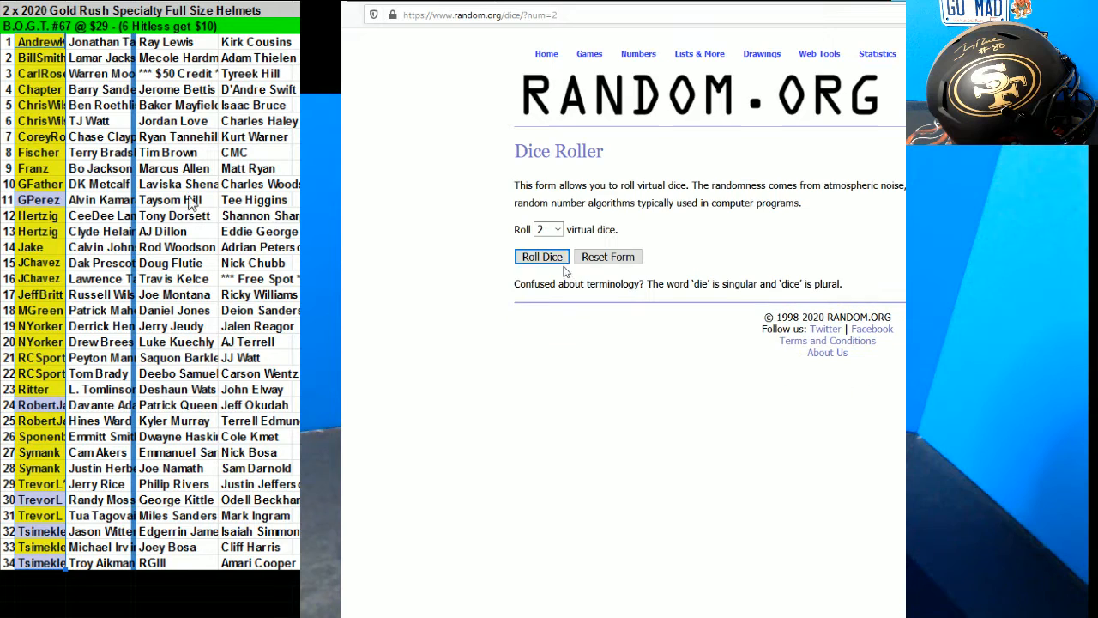
Roll the two dice, then reshuffle the 32 participant names several times.
click(542, 258)
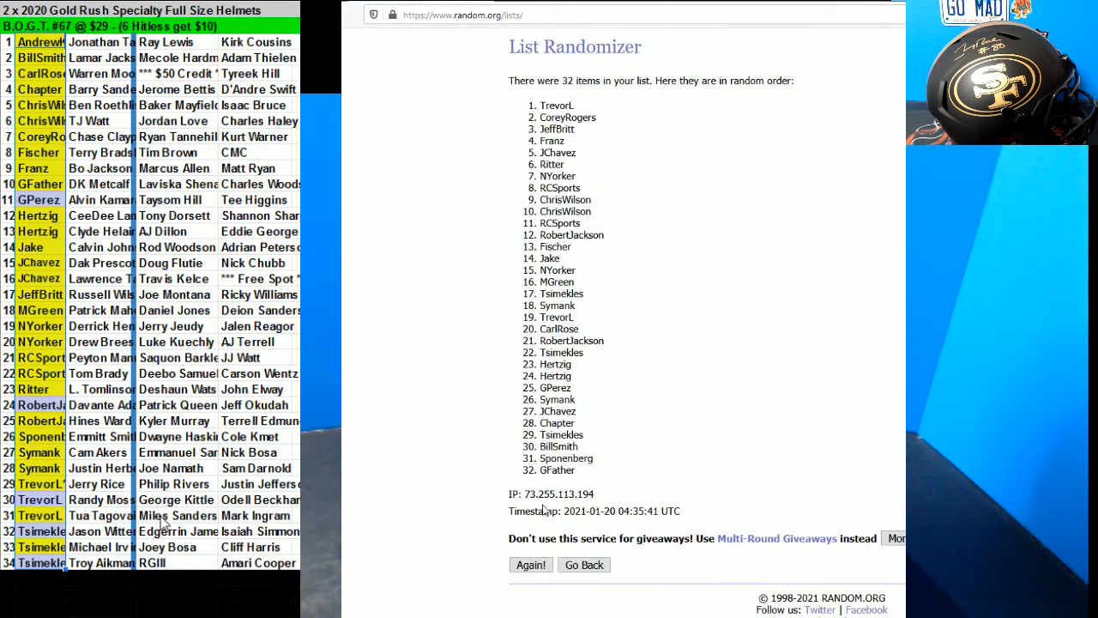
click(532, 566)
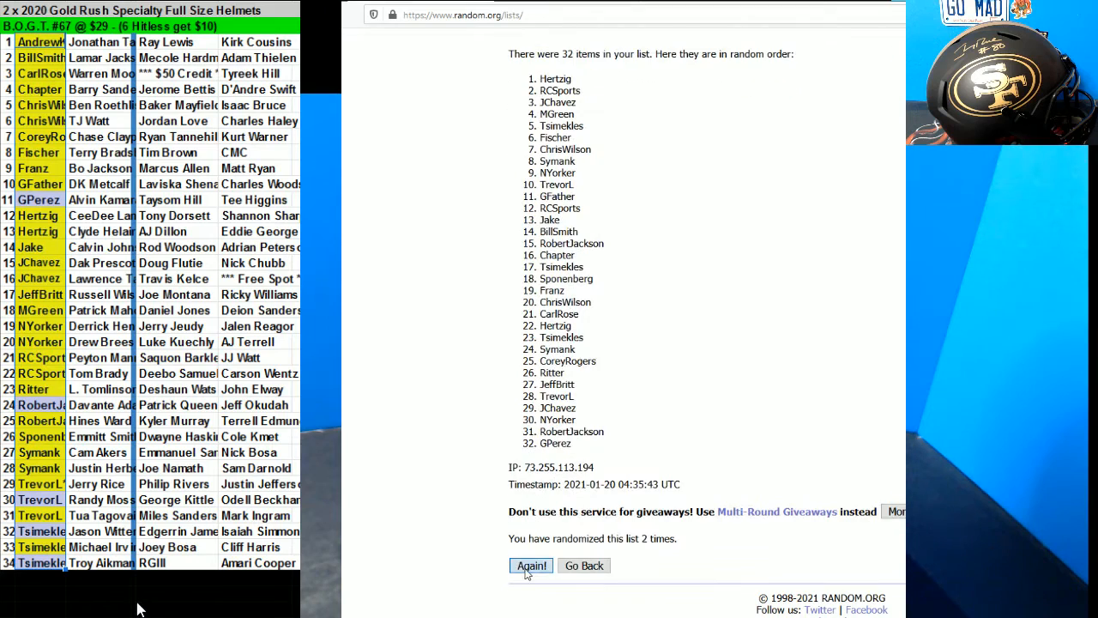
click(532, 567)
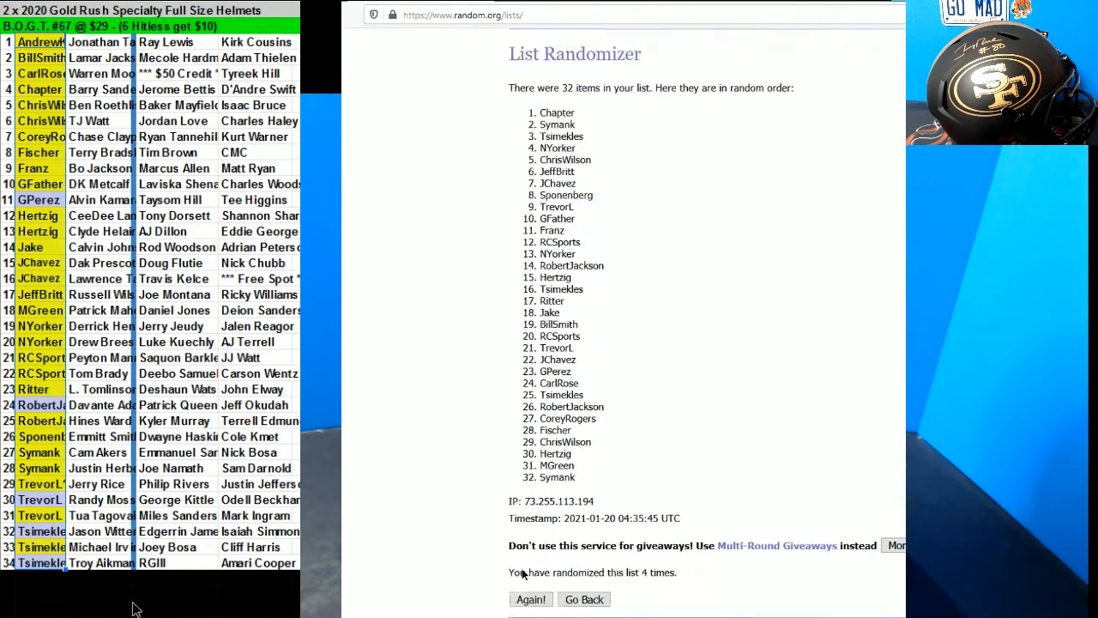
click(532, 599)
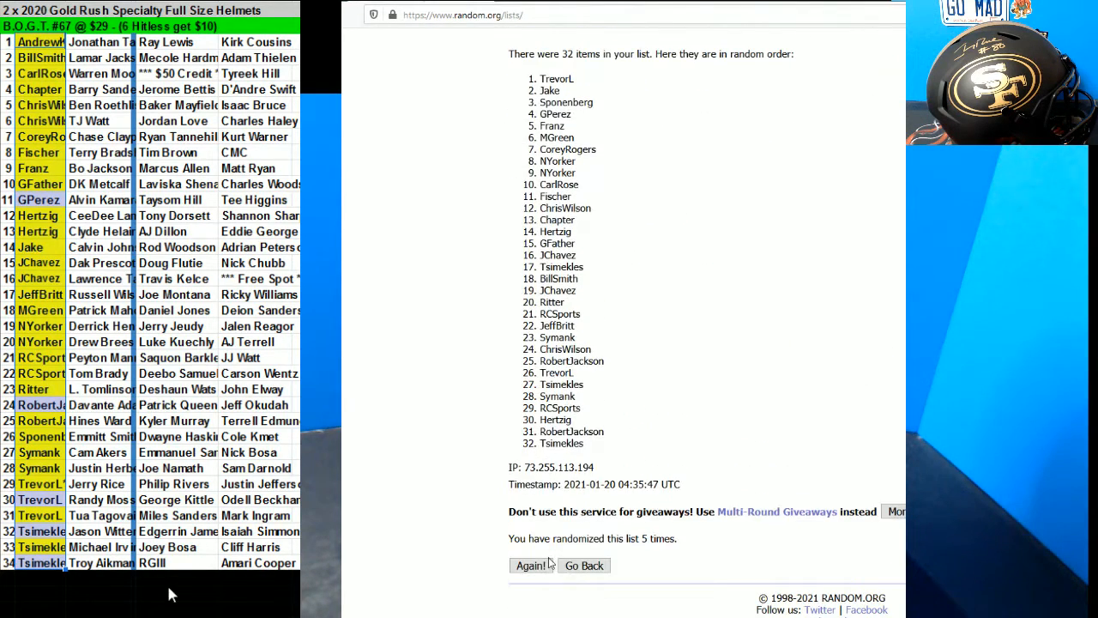
click(531, 566)
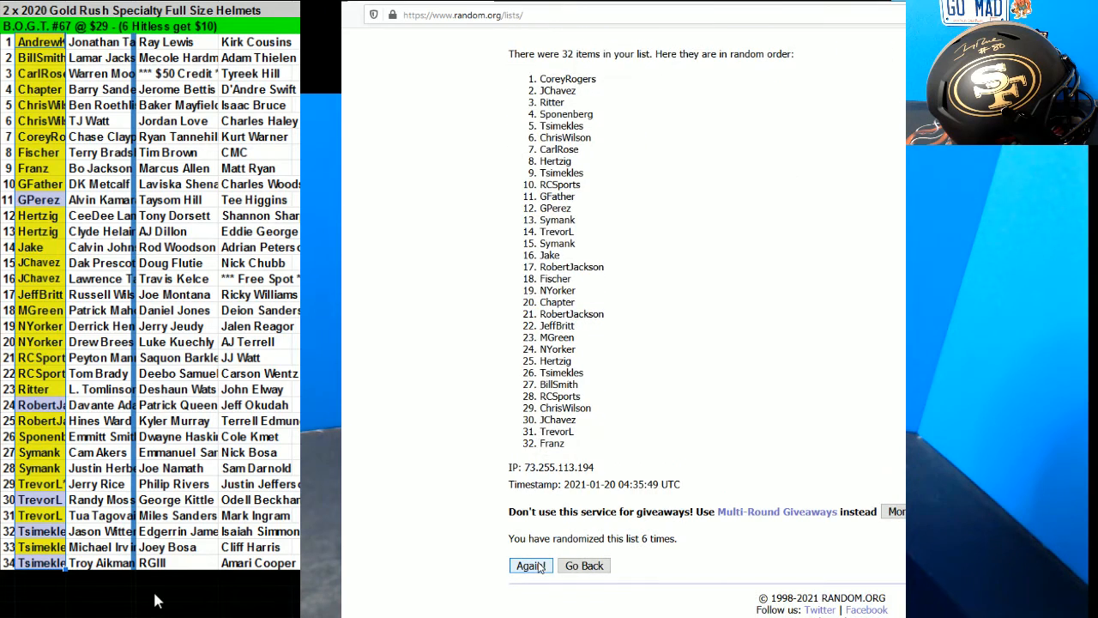
Reshuffle to a final random order and select the resulting name list.
click(531, 566)
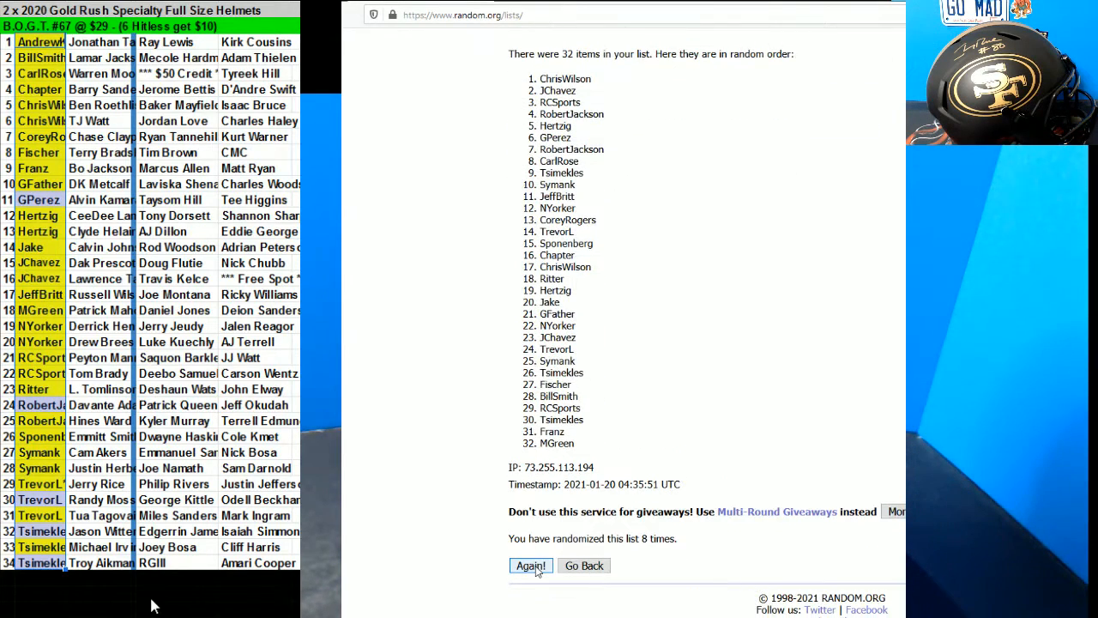
click(532, 567)
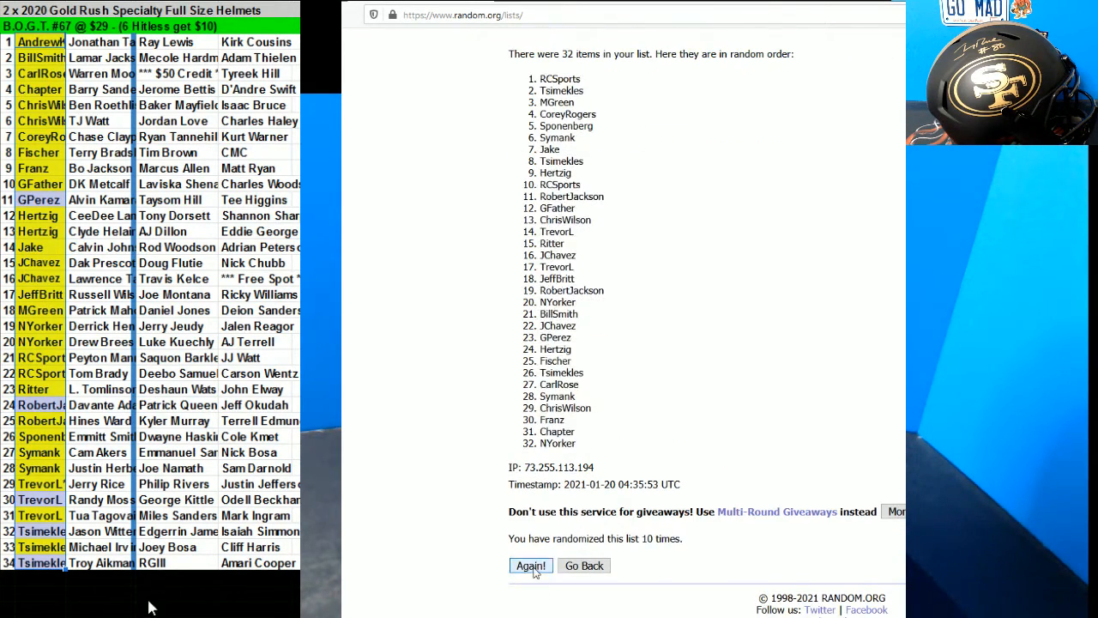
click(530, 566)
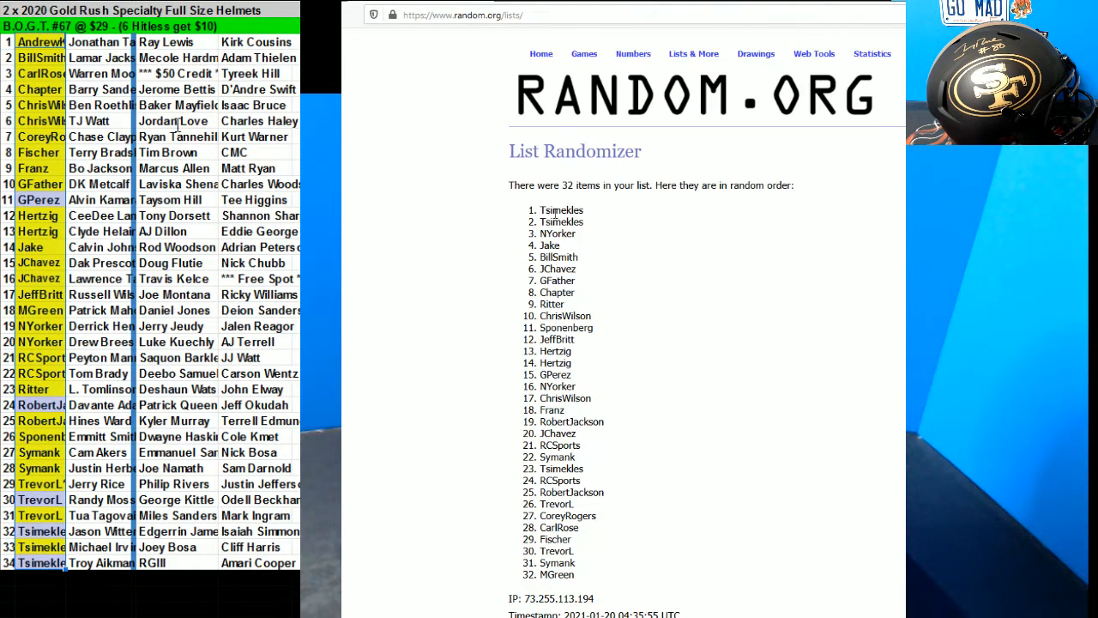
mouse_move(592, 261)
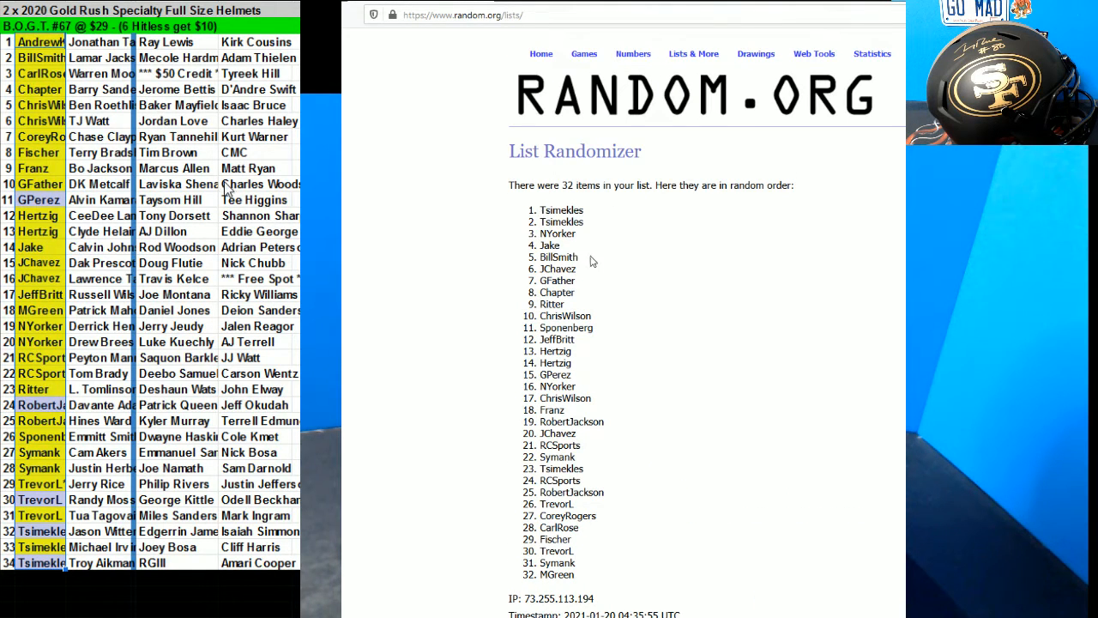
drag(558, 280, 557, 549)
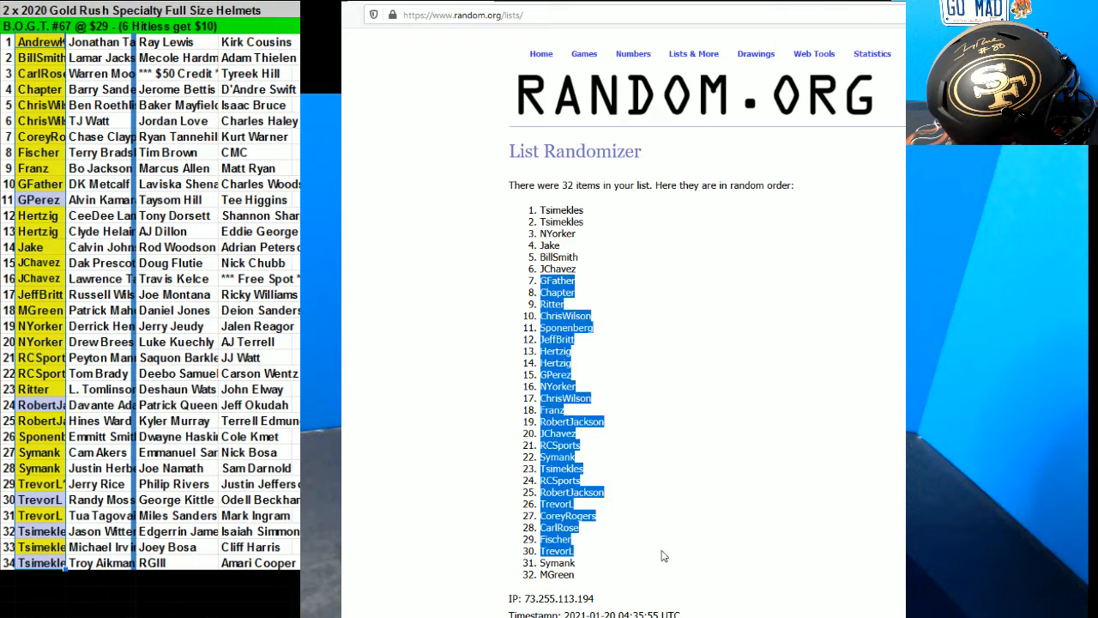